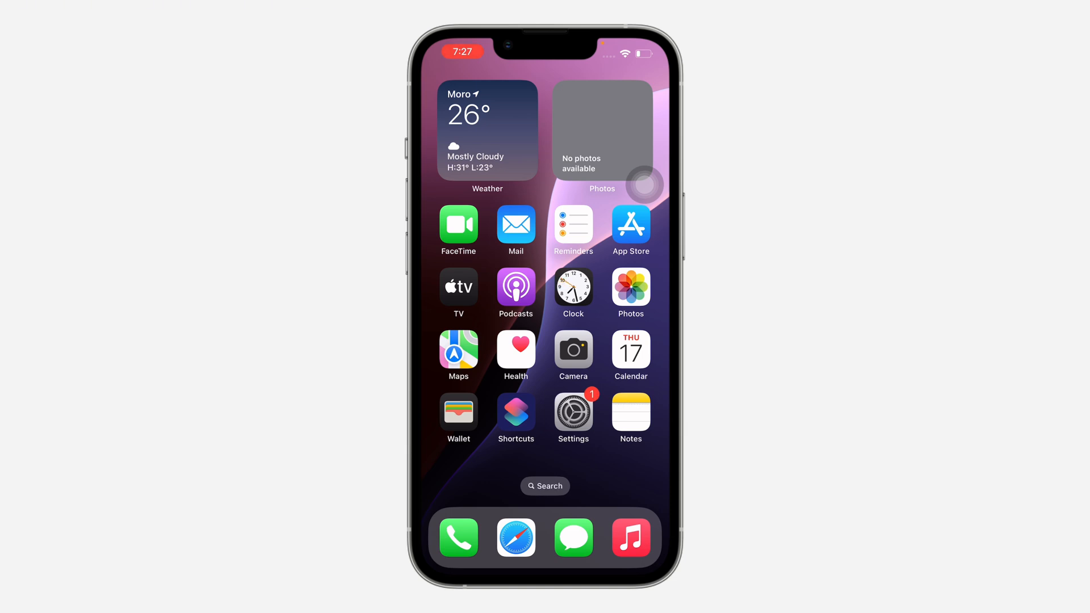
Step: Swipe to the second Home Screen page containing Weather, Books, Files, TikTok and X
{"action": "scroll", "scroll_direction": "left", "scroll_amount": 3}
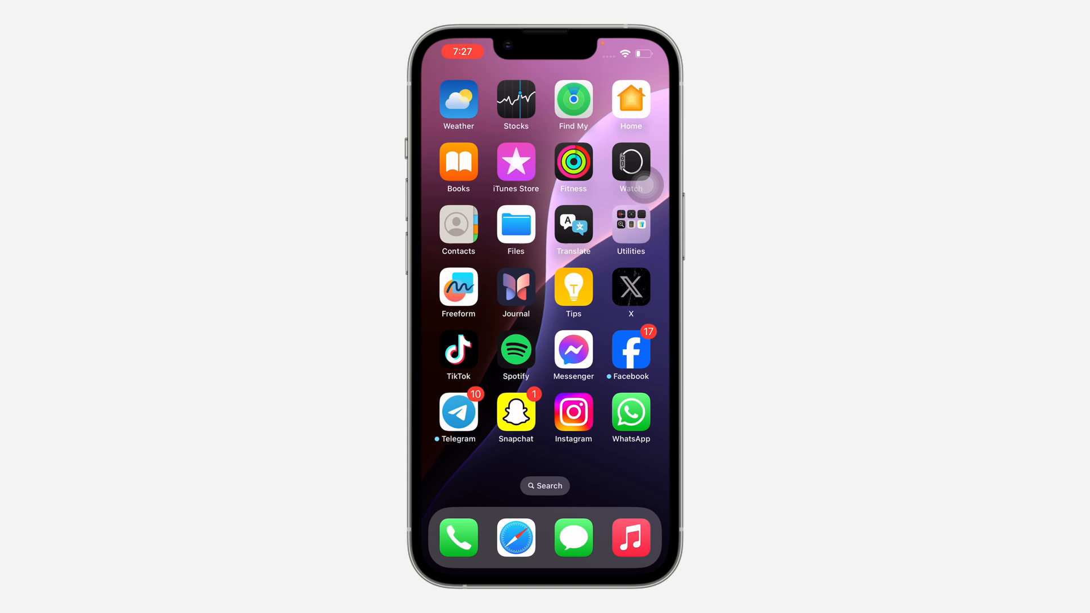
Step: Launch X and expand Settings and Support in the account menu
{"action": "left_click", "coordinate": [630, 290]}
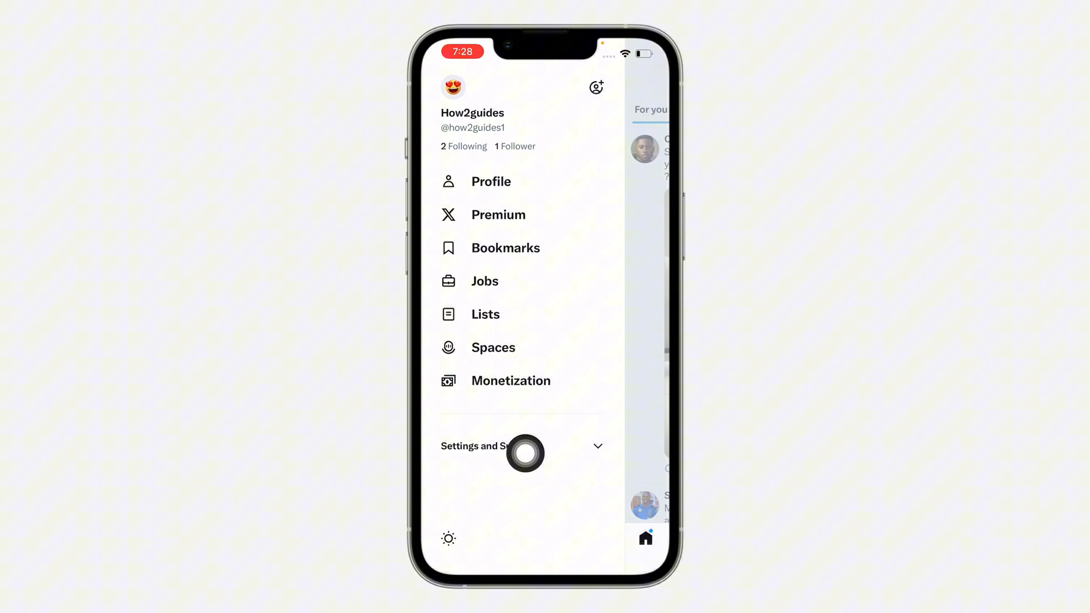
{"action": "left_click", "coordinate": [488, 445]}
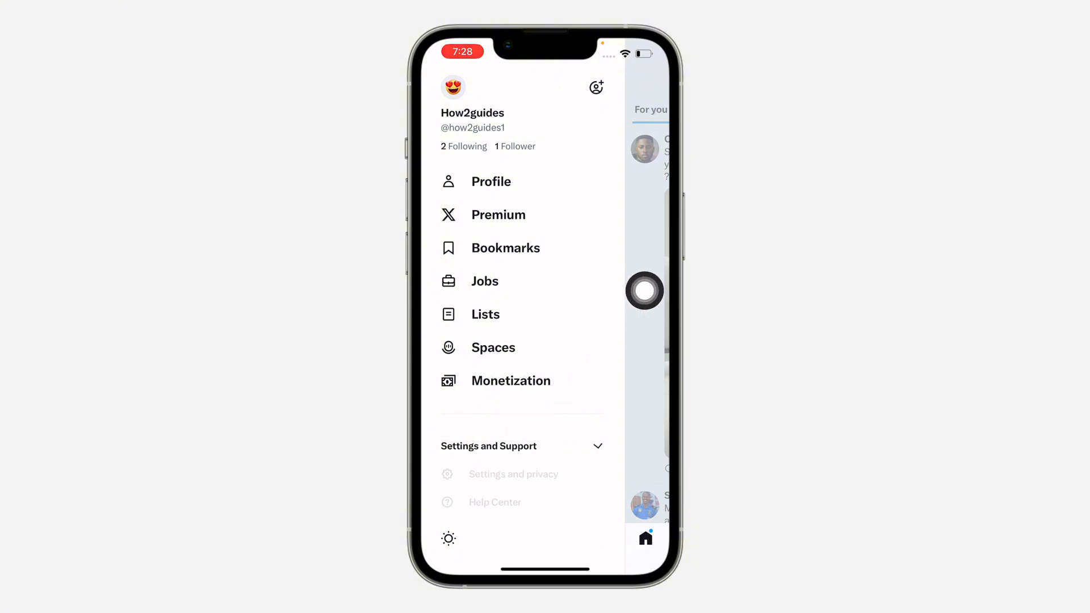
{"action": "left_click", "coordinate": [521, 445]}
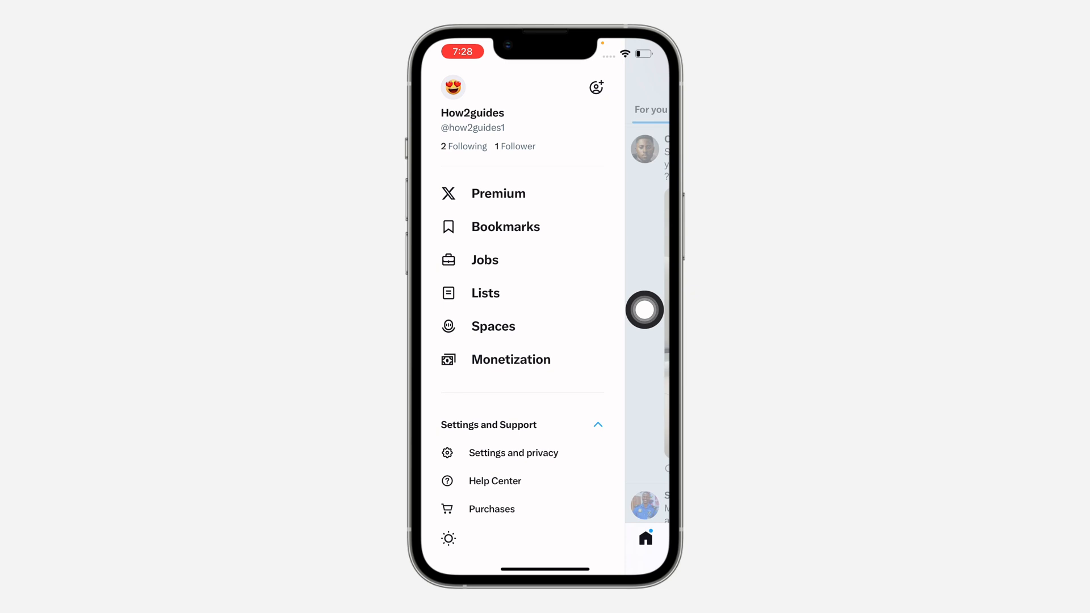
Step: Navigate via Settings and privacy to the Data usage page listing media and web storage
{"action": "left_click", "coordinate": [514, 452]}
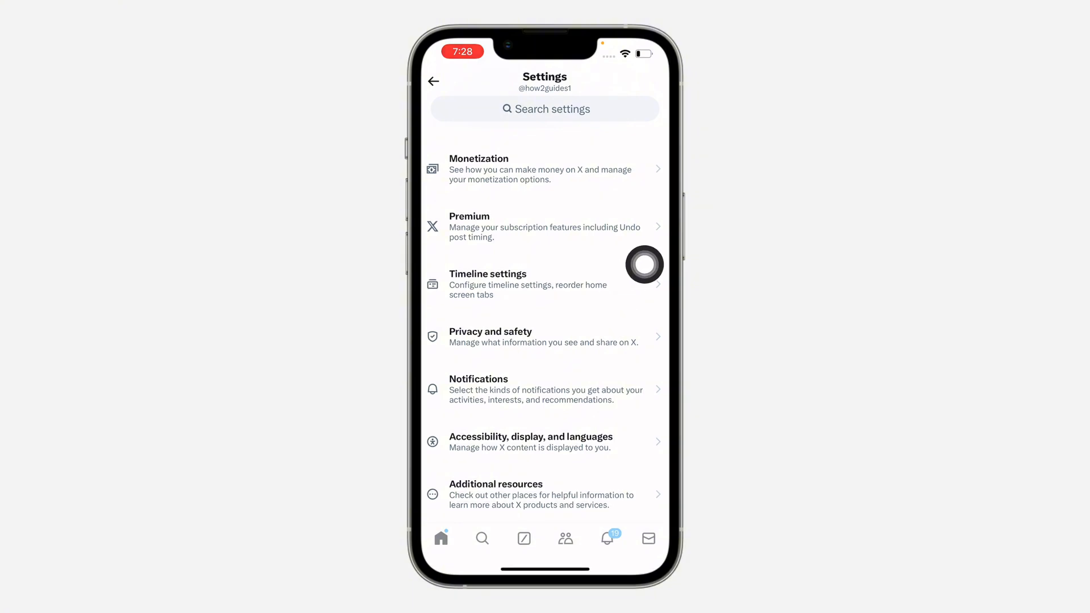
{"action": "left_click", "coordinate": [543, 441]}
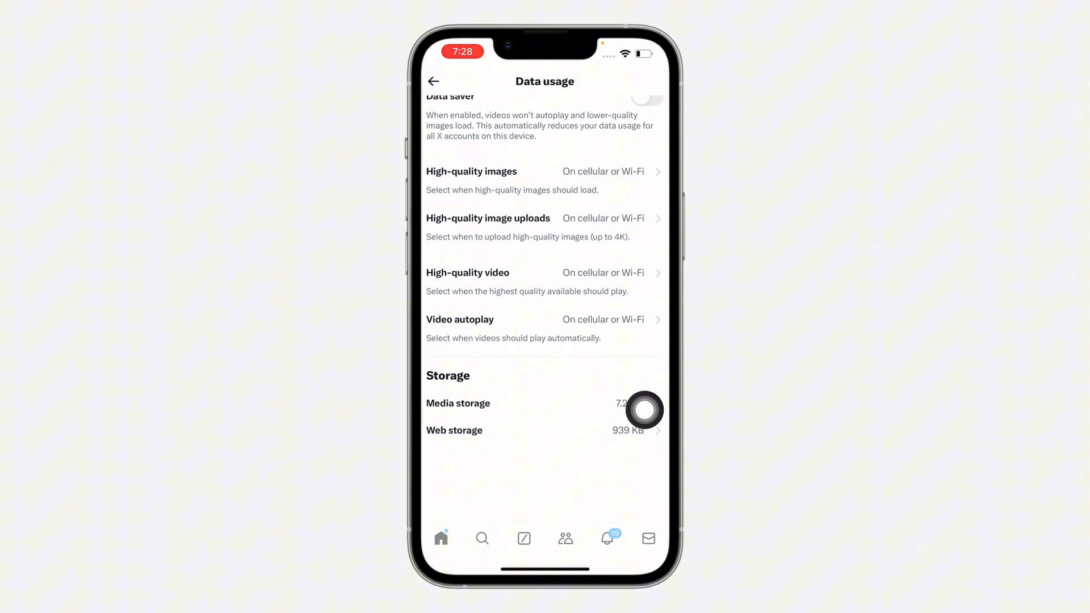
Step: Show the Media storage details reporting 7.2 MB used of 192 MB
{"action": "scroll", "scroll_direction": "down", "scroll_amount": 3}
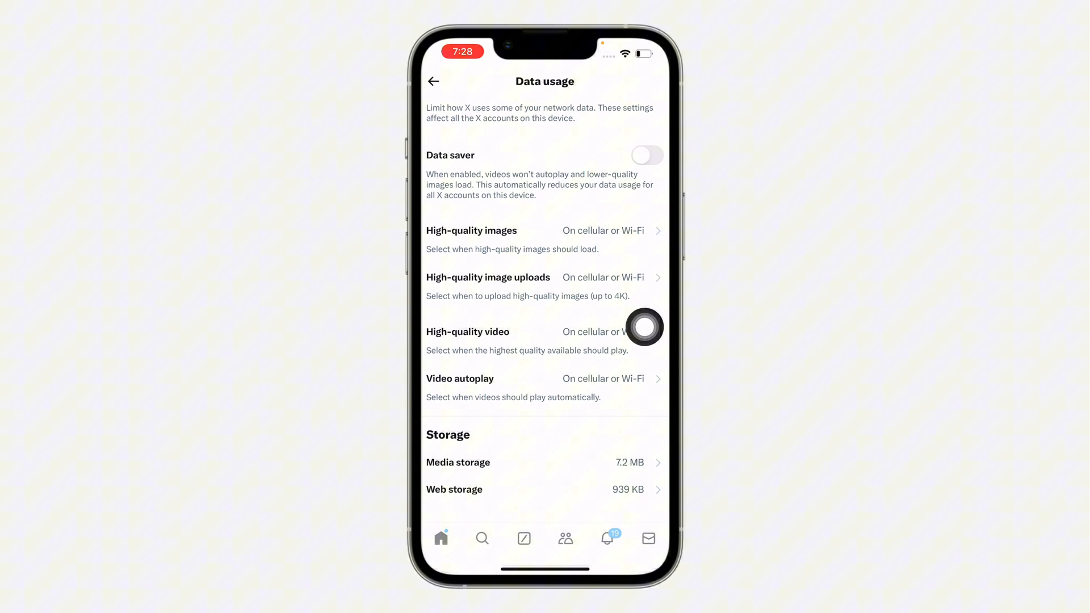
{"action": "left_click", "coordinate": [457, 462]}
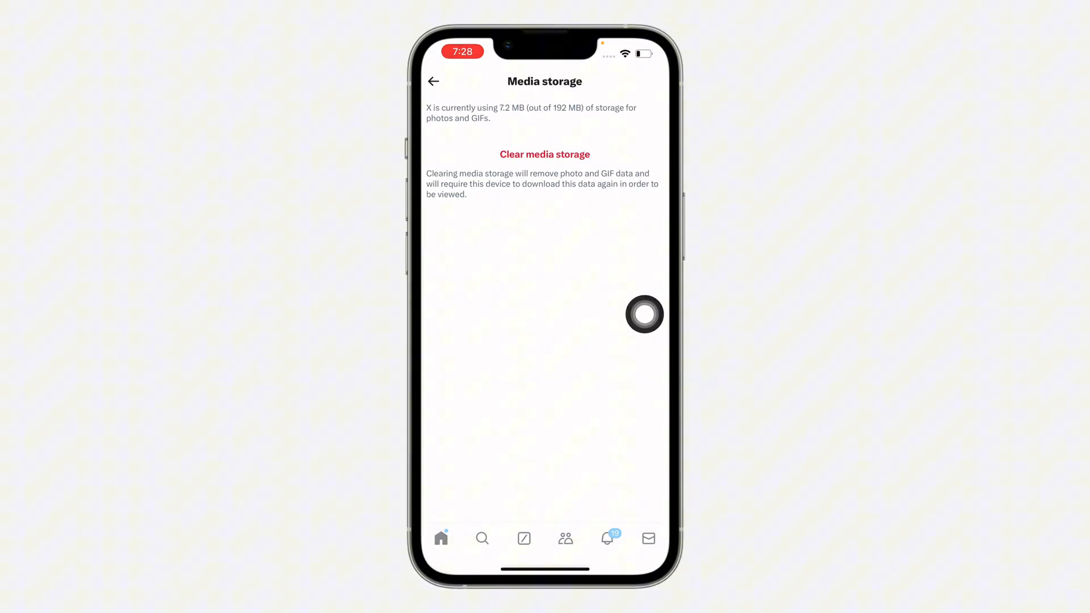
Step: Clear the stored photo and GIF data, confirming the action, and leave the page
{"action": "left_click", "coordinate": [545, 155]}
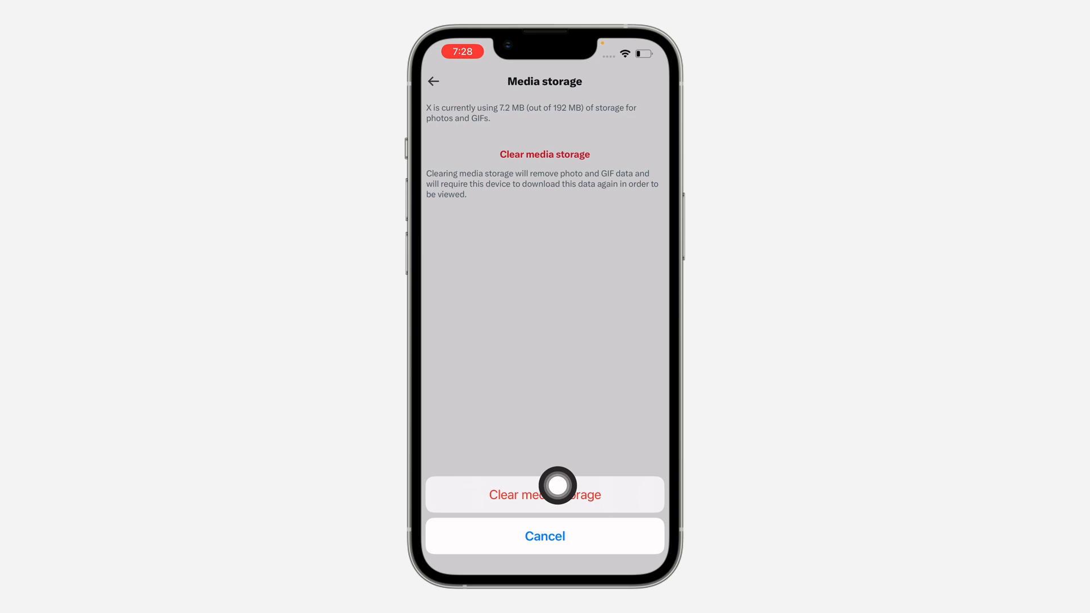
{"action": "left_click", "coordinate": [544, 494]}
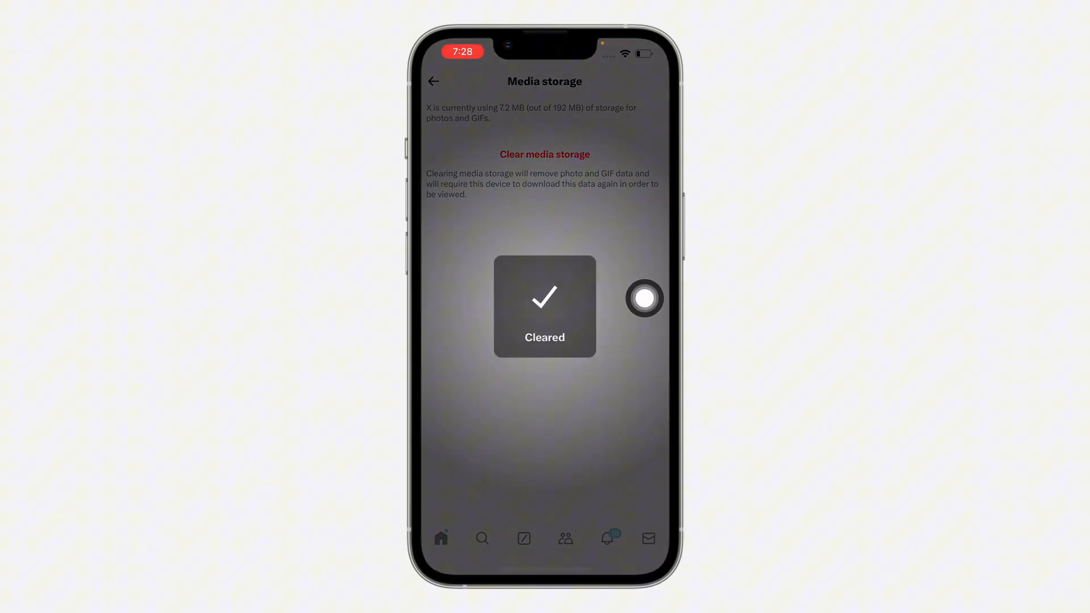
{"action": "left_click", "coordinate": [432, 82]}
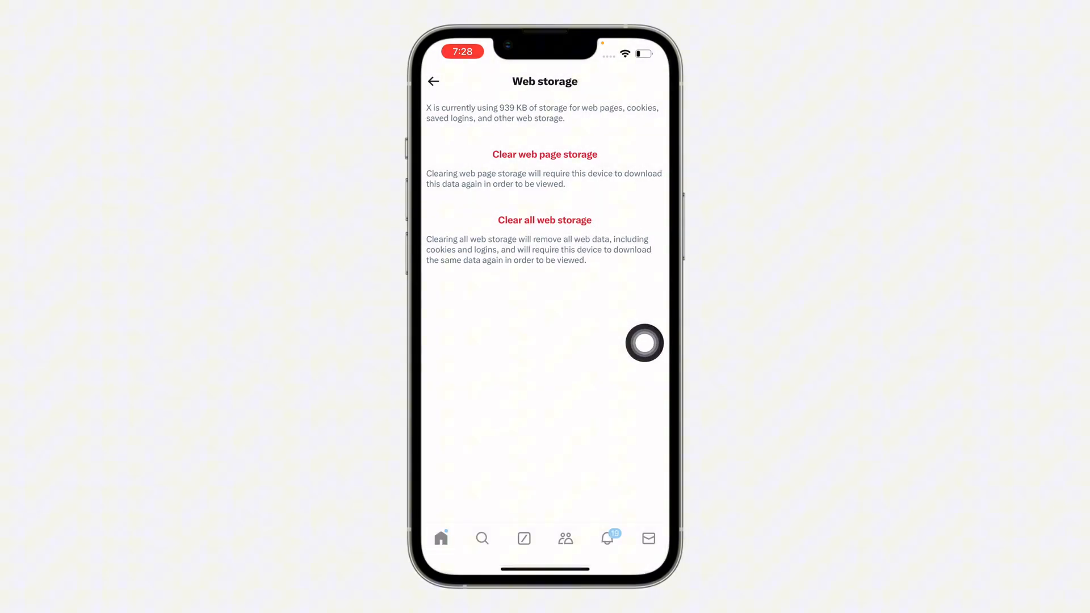
Step: Return to Data usage, now showing Media storage Zero KB and Web storage 73 KB
{"action": "left_click", "coordinate": [433, 82]}
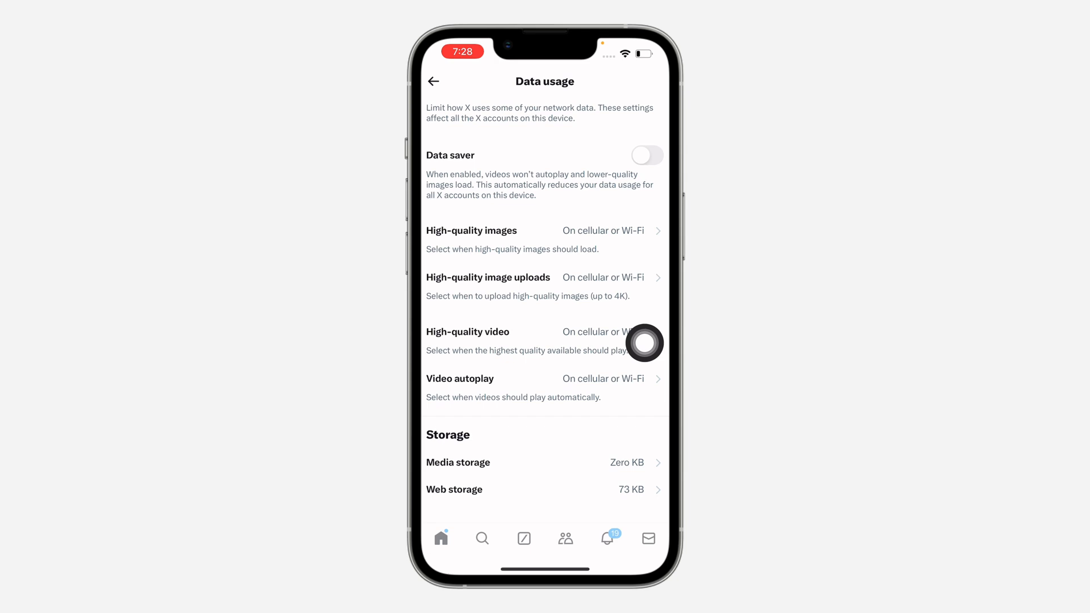